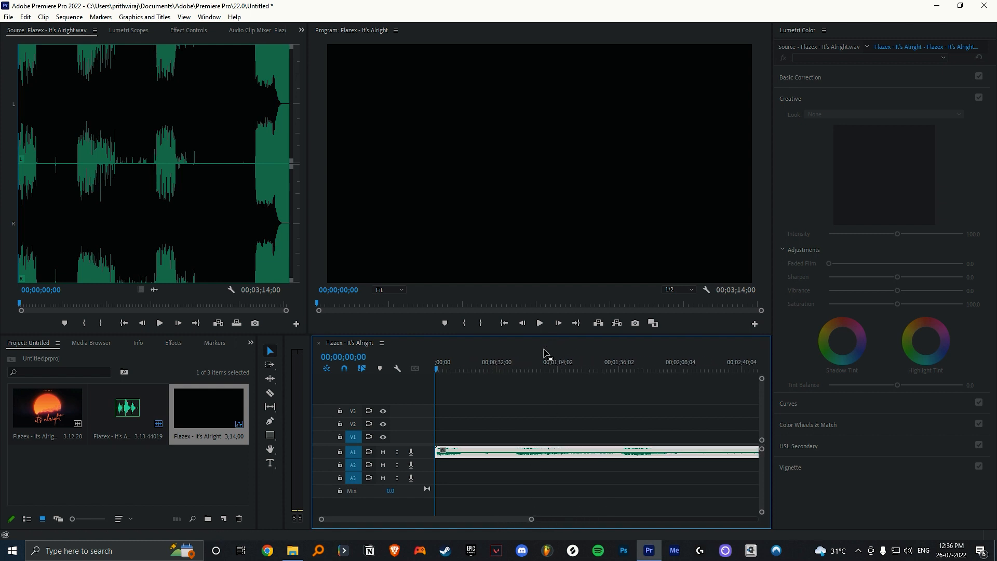
Set the song clip to 70% speed so it runs 4:37:04, and show Effects
click(539, 323)
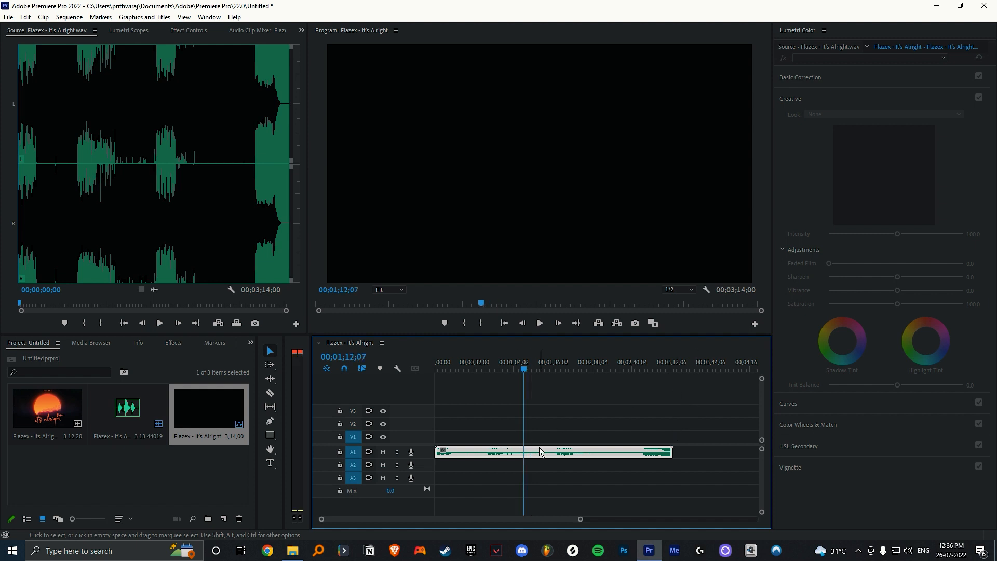
right_click(540, 452)
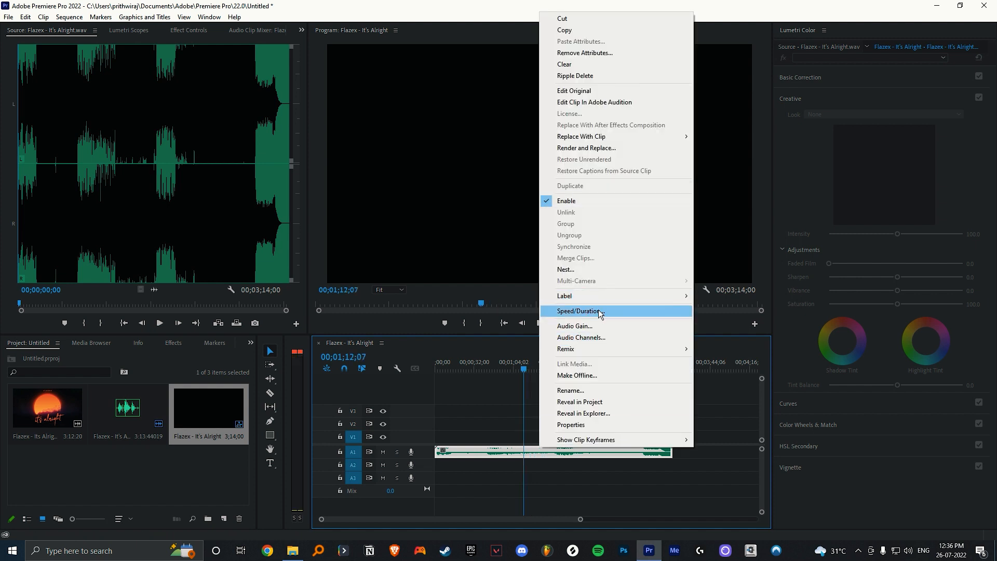
click(577, 311)
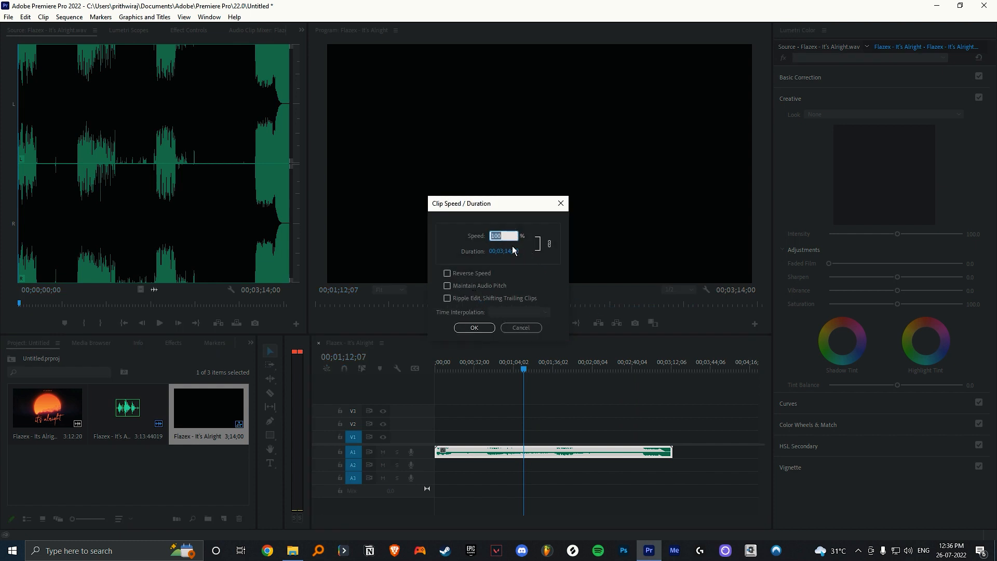
text(7)
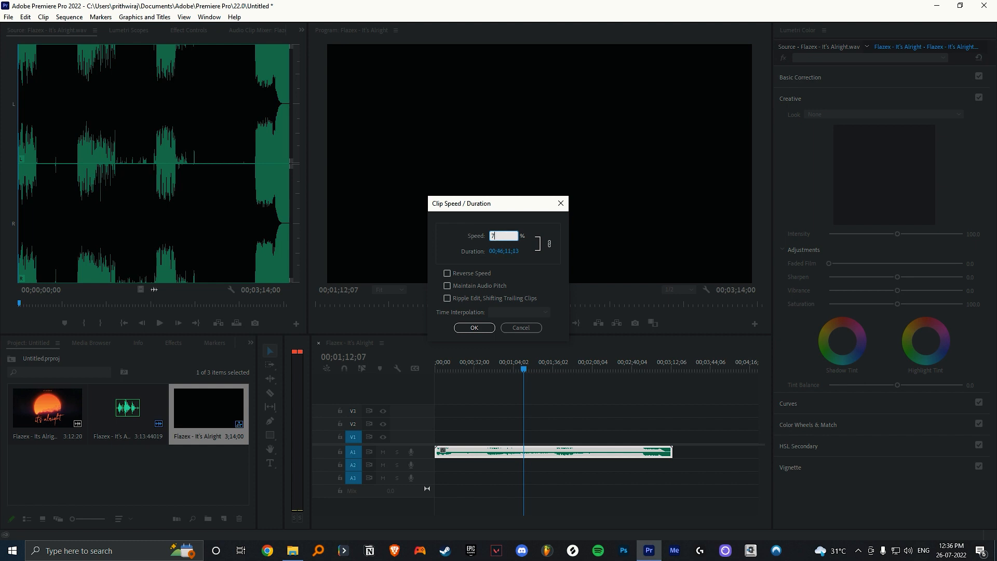
click(474, 327)
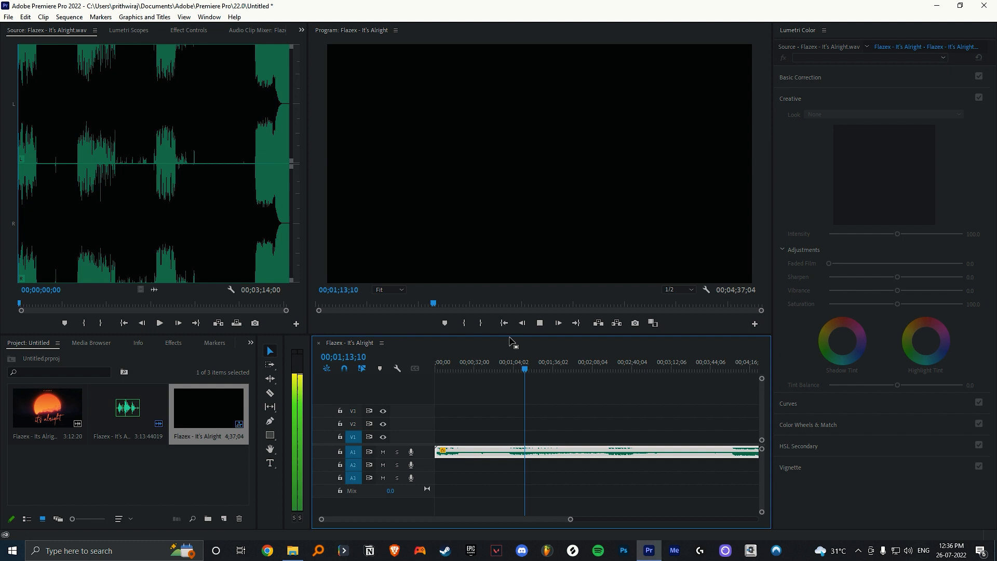
click(557, 362)
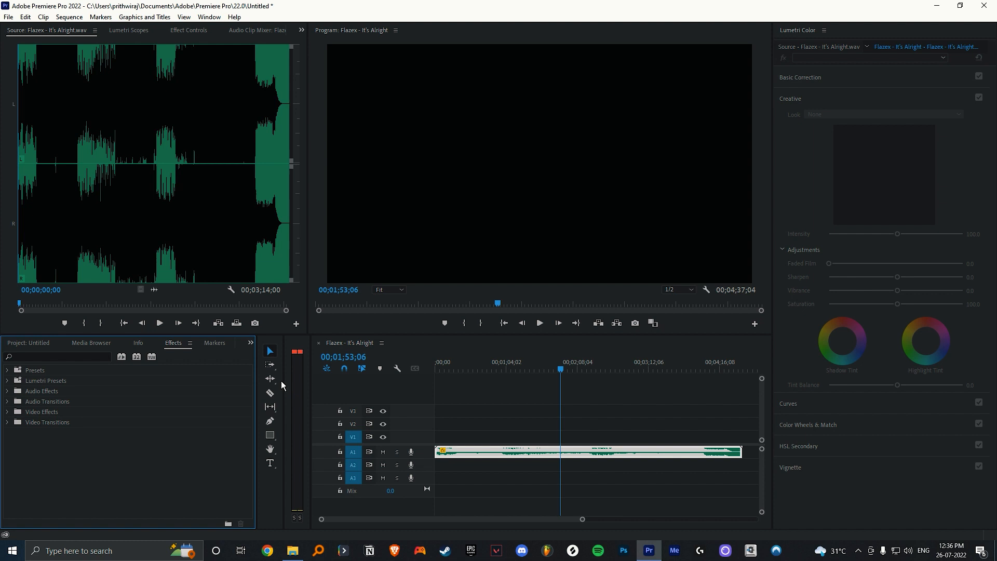
Search 'reverb', drop Studio Reverb onto the song clip, and view its Effect Controls
text(reverb)
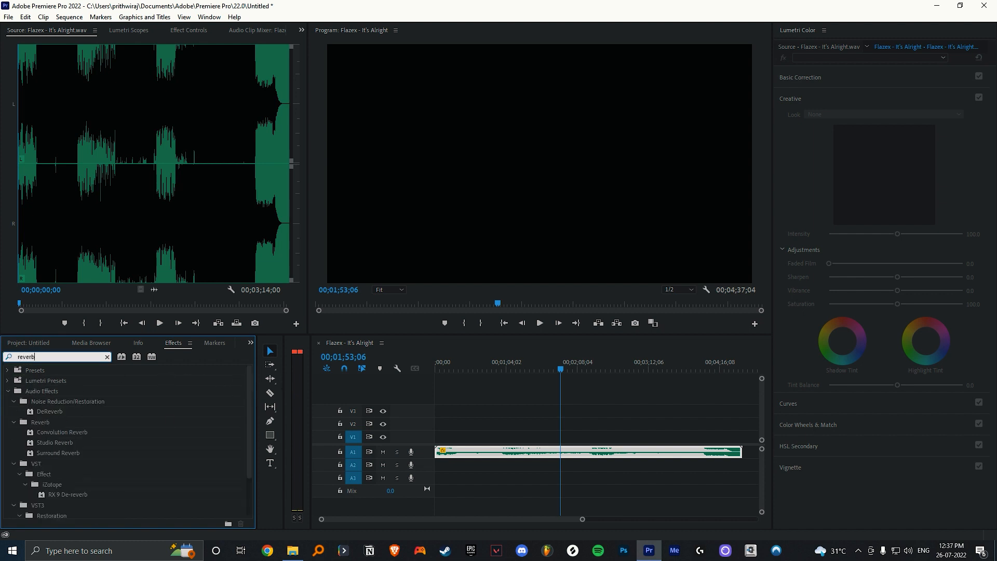
click(54, 442)
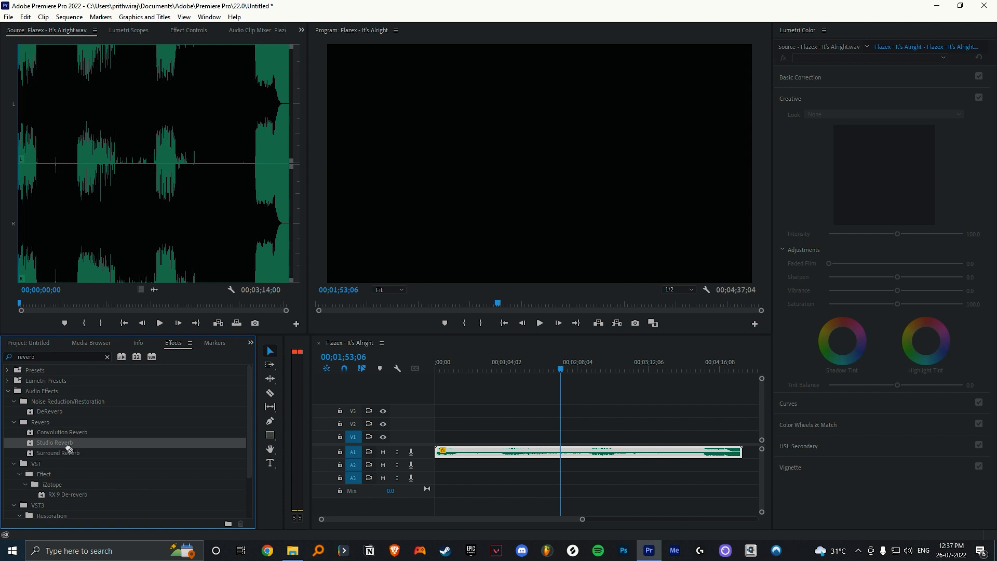
drag(67, 442, 594, 455)
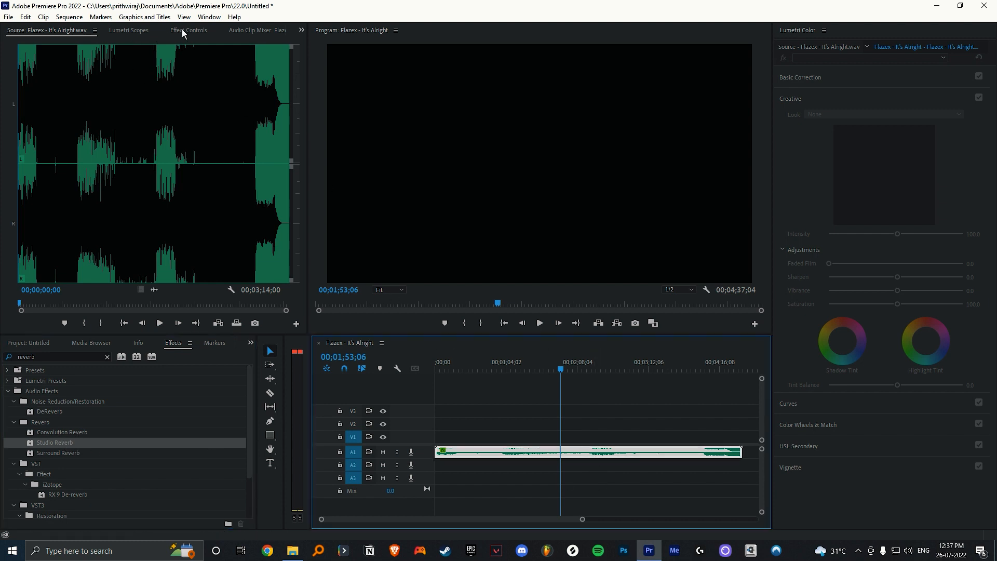
click(189, 30)
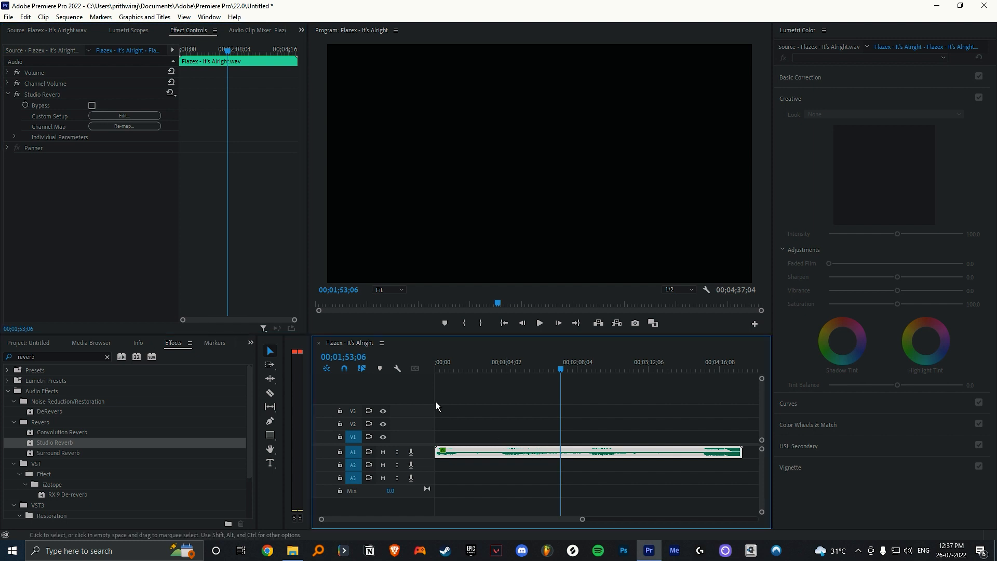
Set Studio Reverb decay to about 2958 ms, room size to 80, and dry to 67%
click(124, 115)
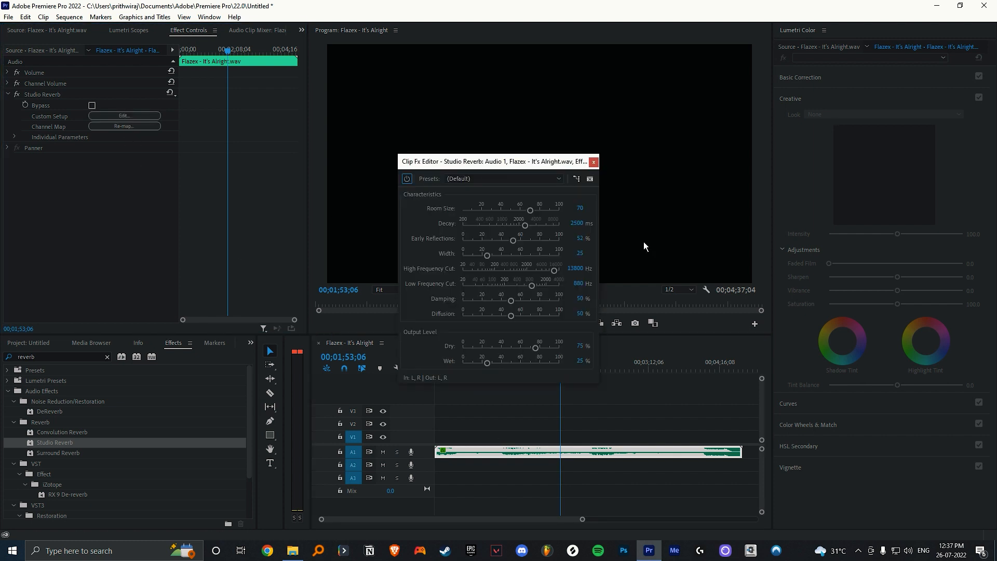
drag(524, 225, 529, 225)
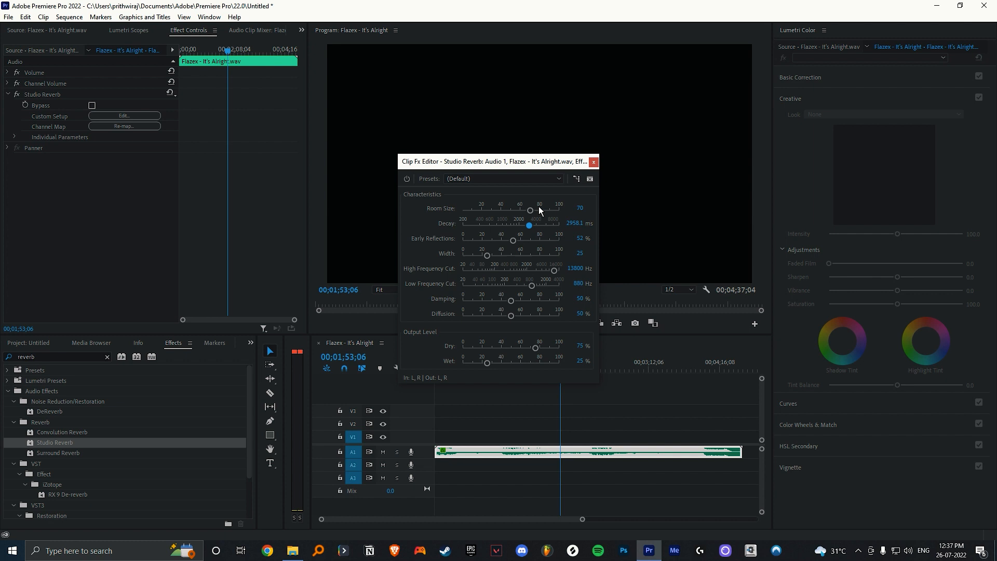
drag(530, 210, 539, 210)
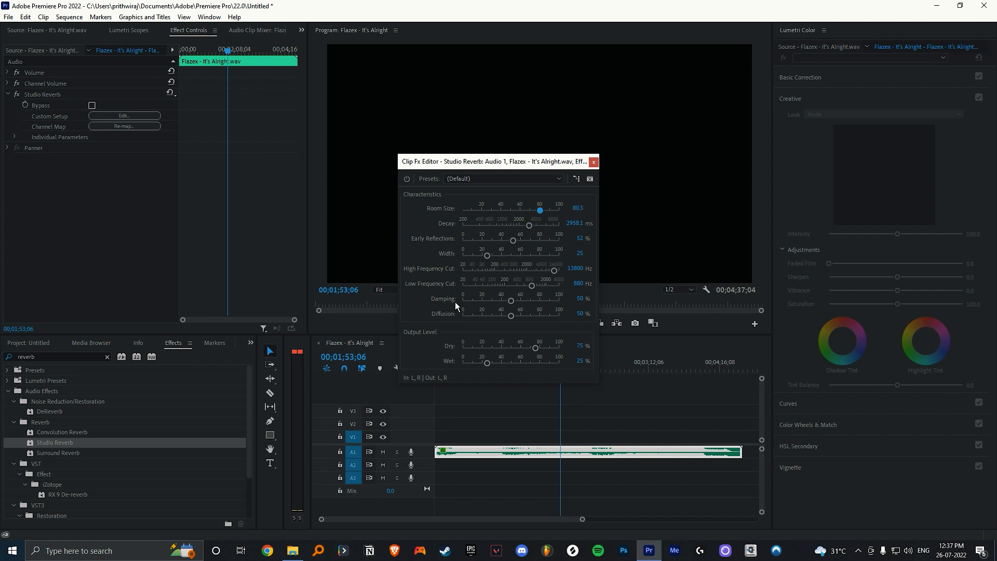
drag(538, 348, 547, 347)
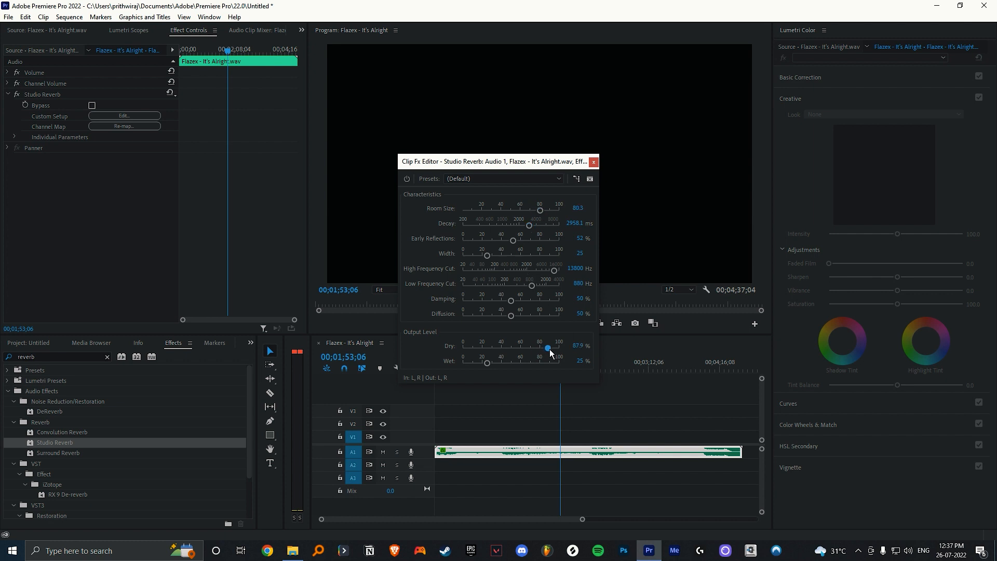
drag(546, 347, 541, 347)
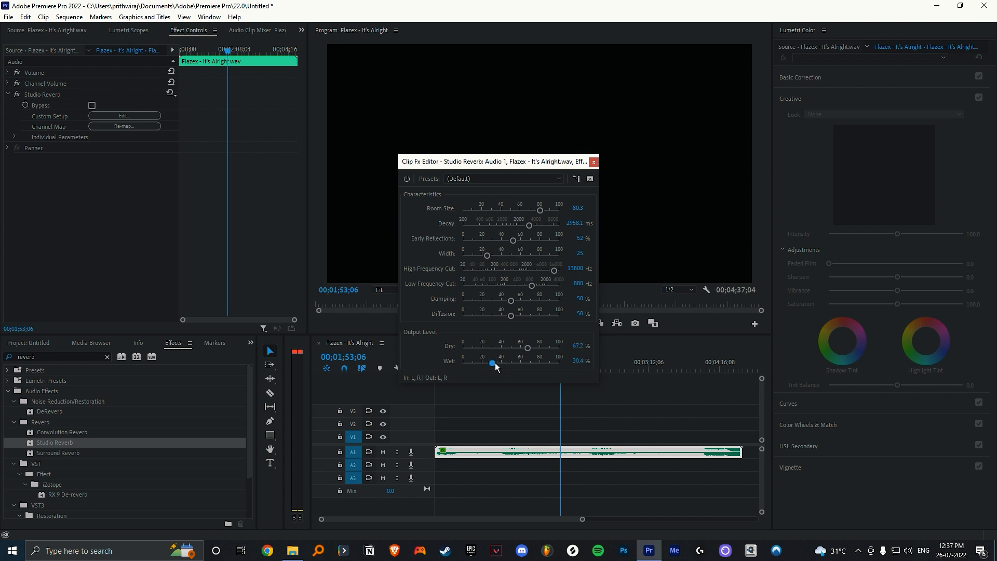
Raise the Studio Reverb wet level to about 84% and close the editor
drag(492, 362, 499, 362)
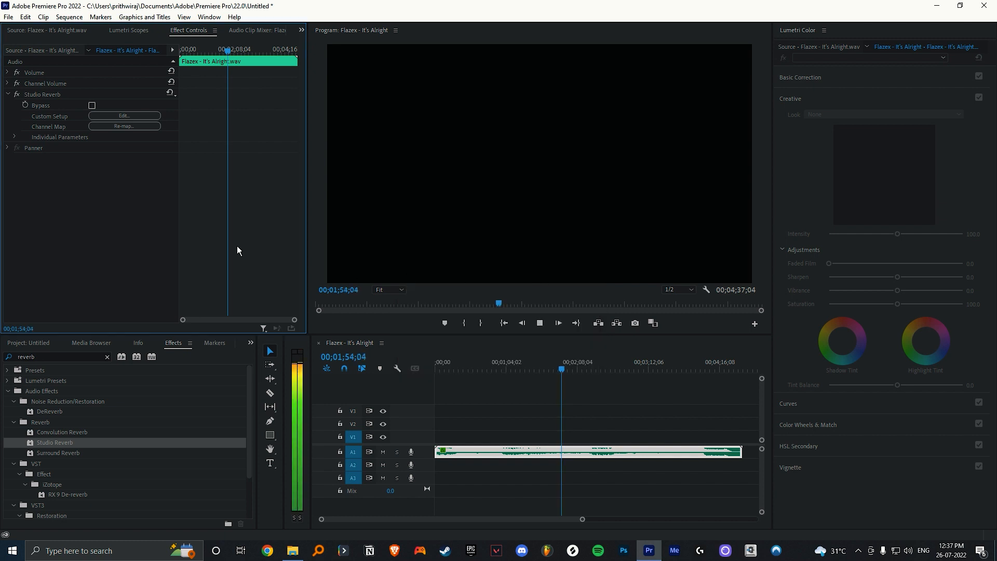
click(123, 116)
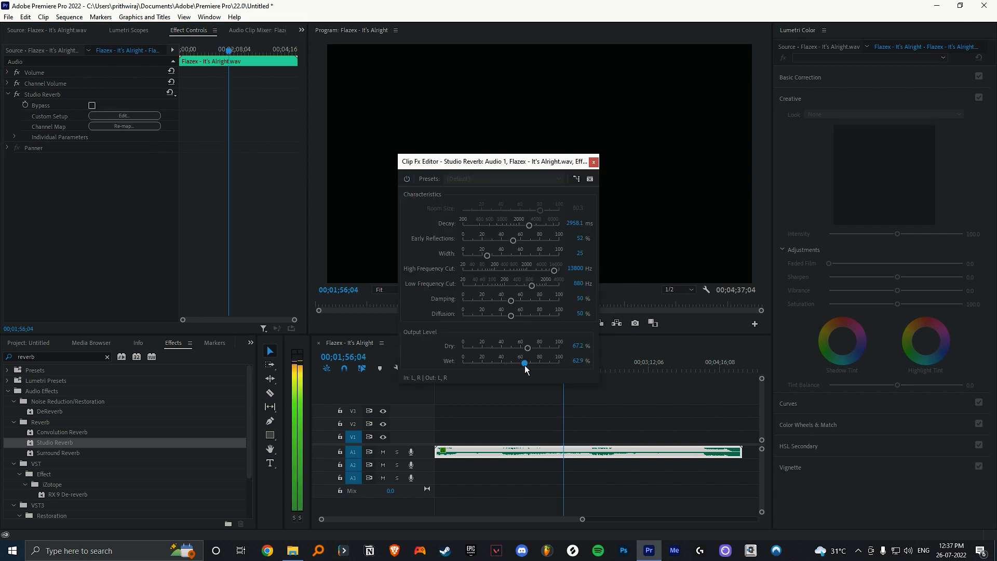
drag(524, 362, 542, 363)
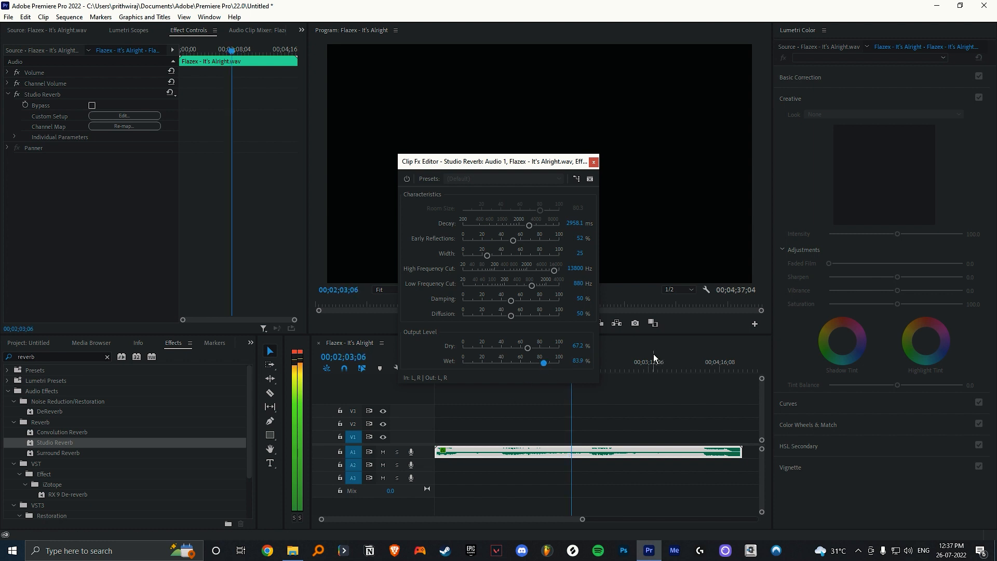
click(592, 161)
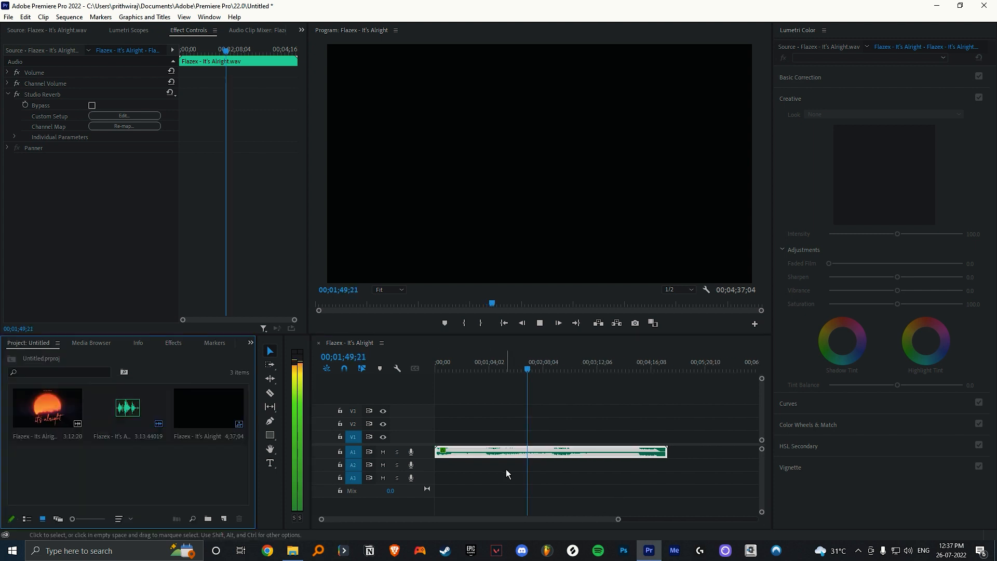
Select the Its Alright artwork video in project media and open export settings
click(48, 409)
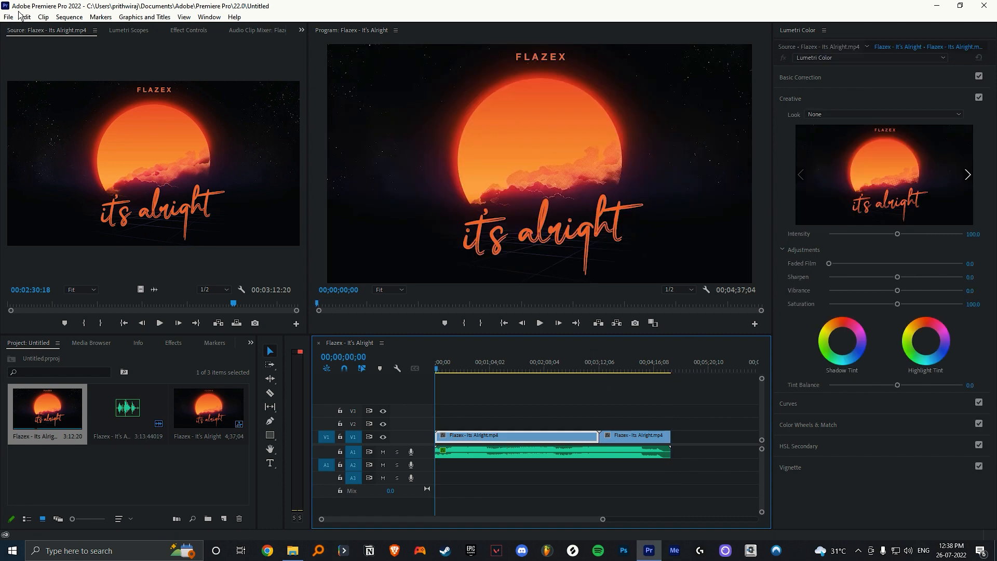
click(9, 17)
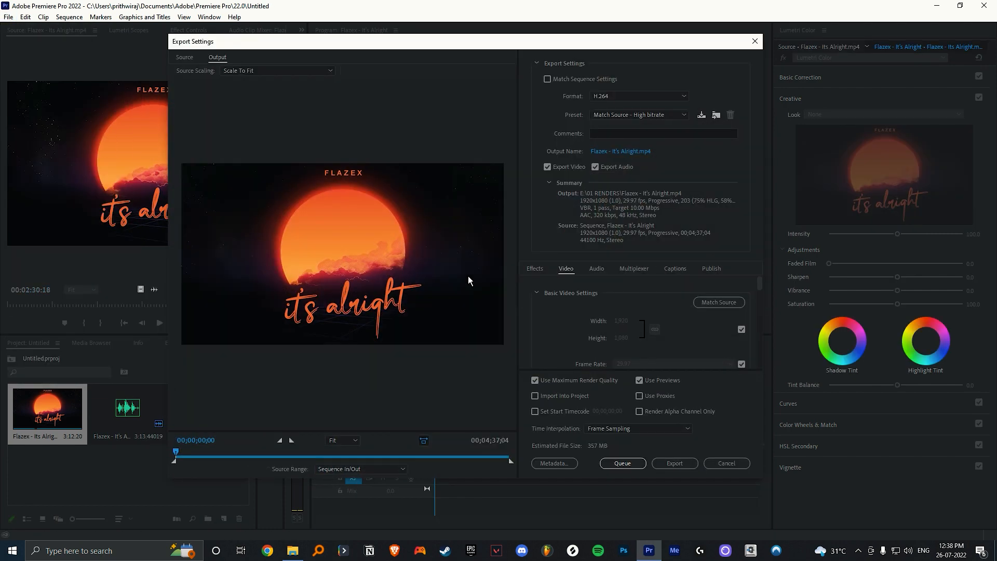
Export as 32-bit Waveform Audio named 'Flazex - It's Alright slowed and reverbed'
click(638, 96)
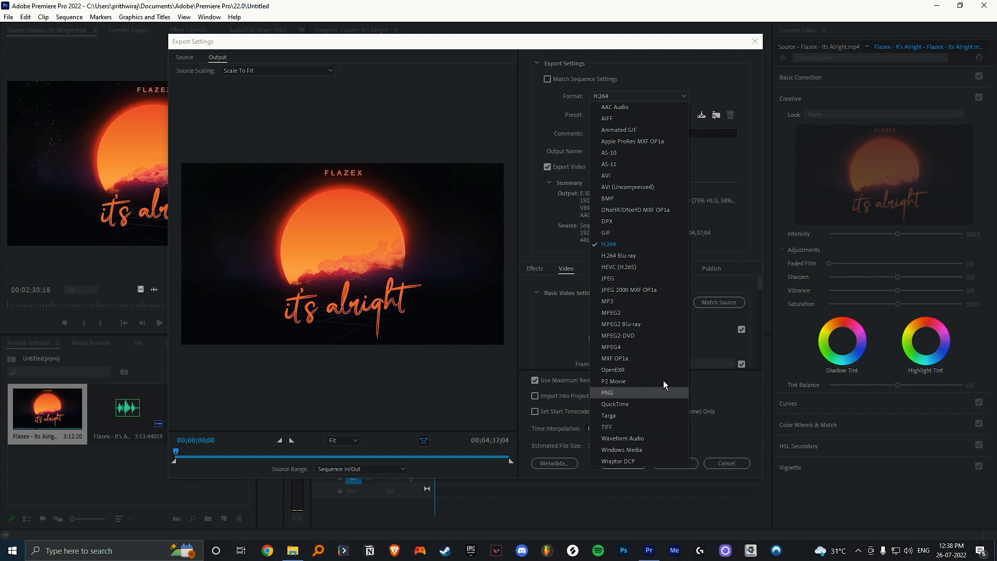
click(622, 439)
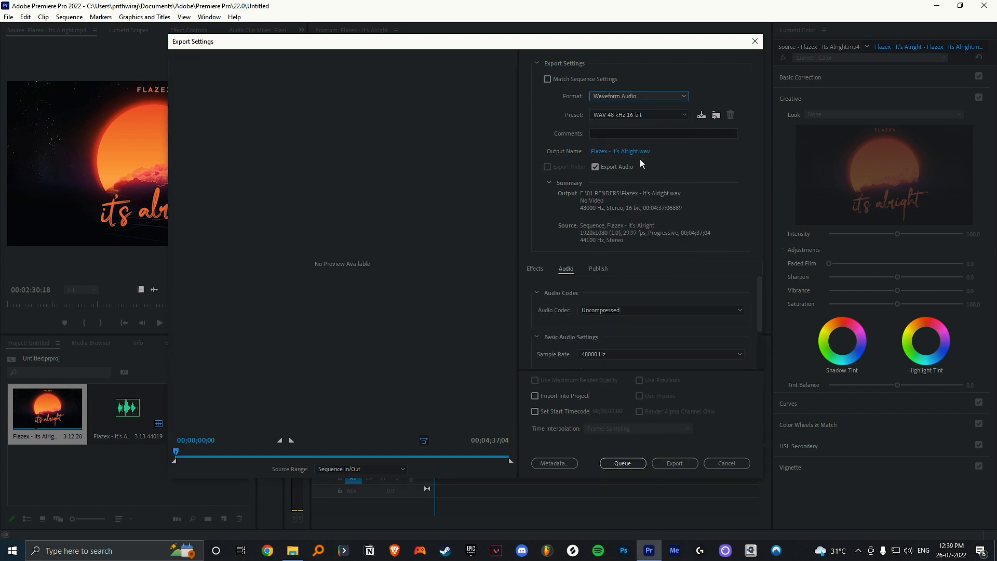
click(620, 150)
text( slowed and reverbed)
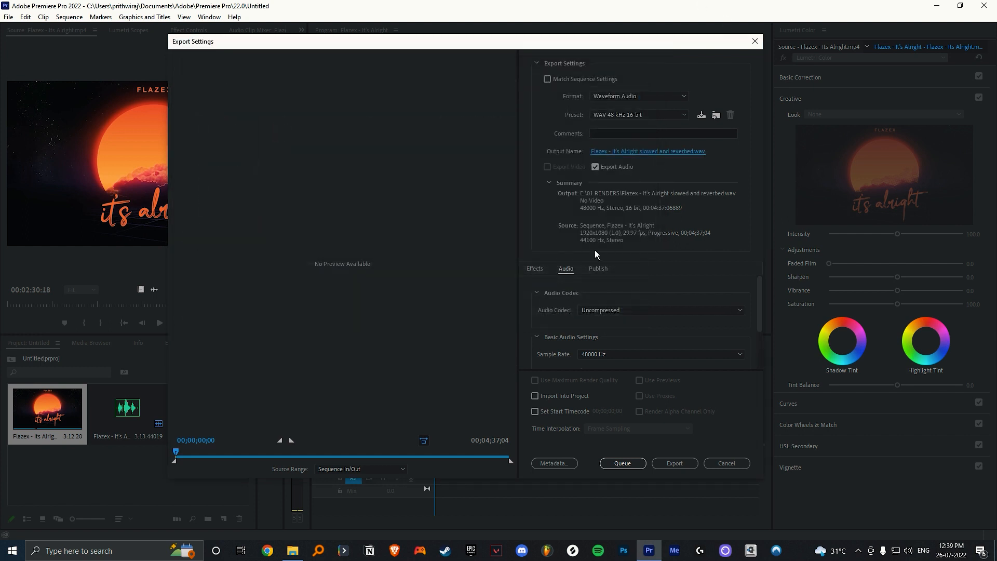
scroll(down, 3)
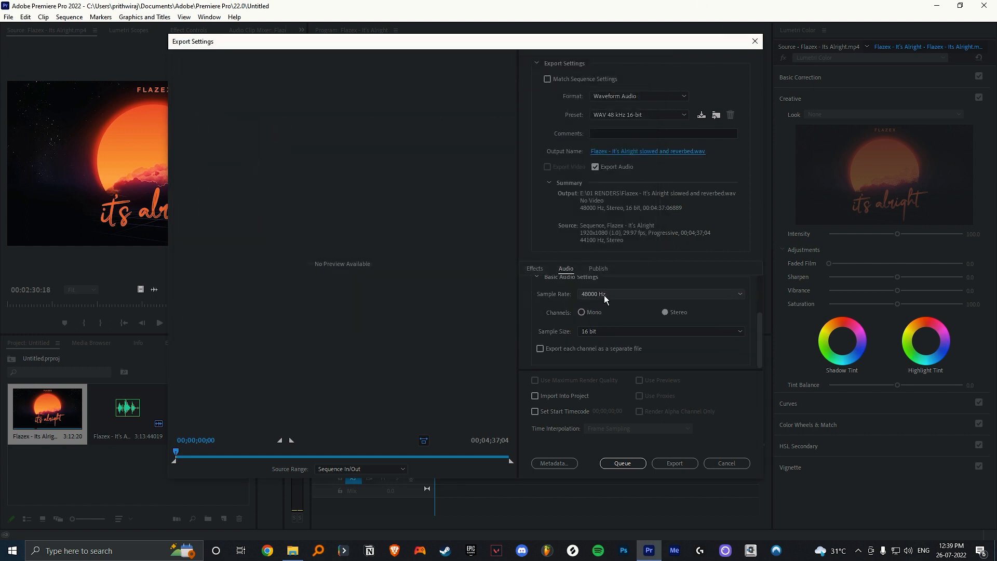
click(660, 331)
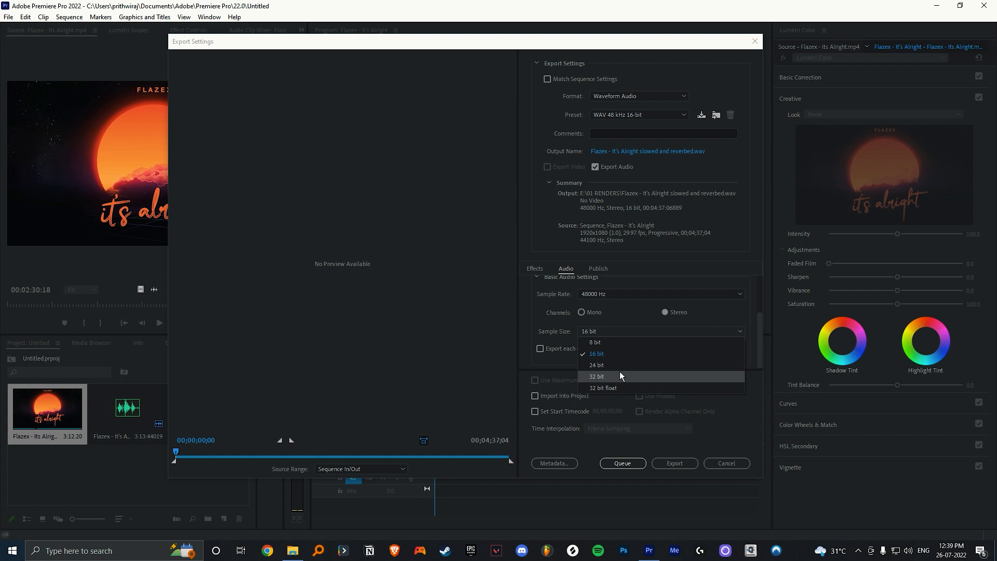
click(597, 377)
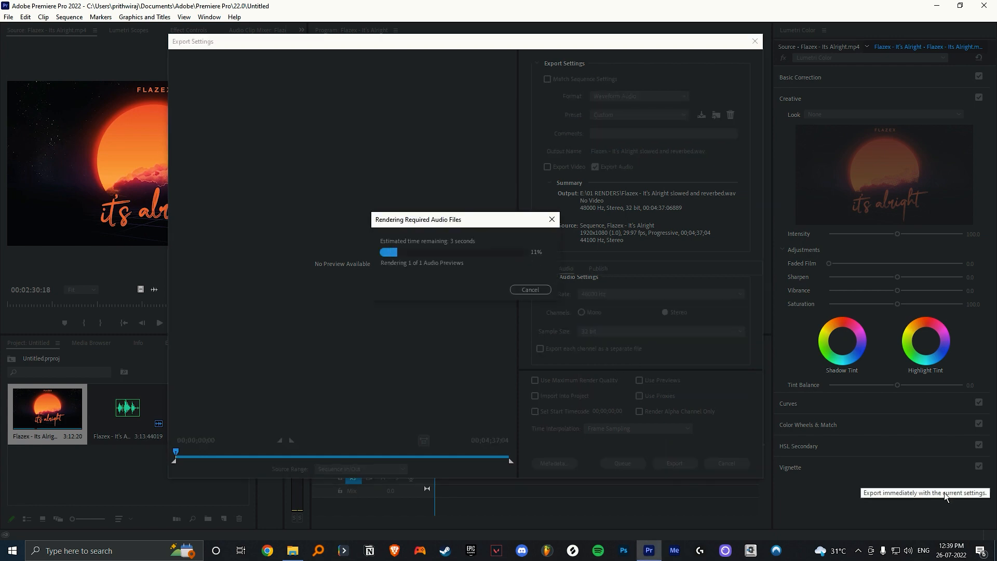